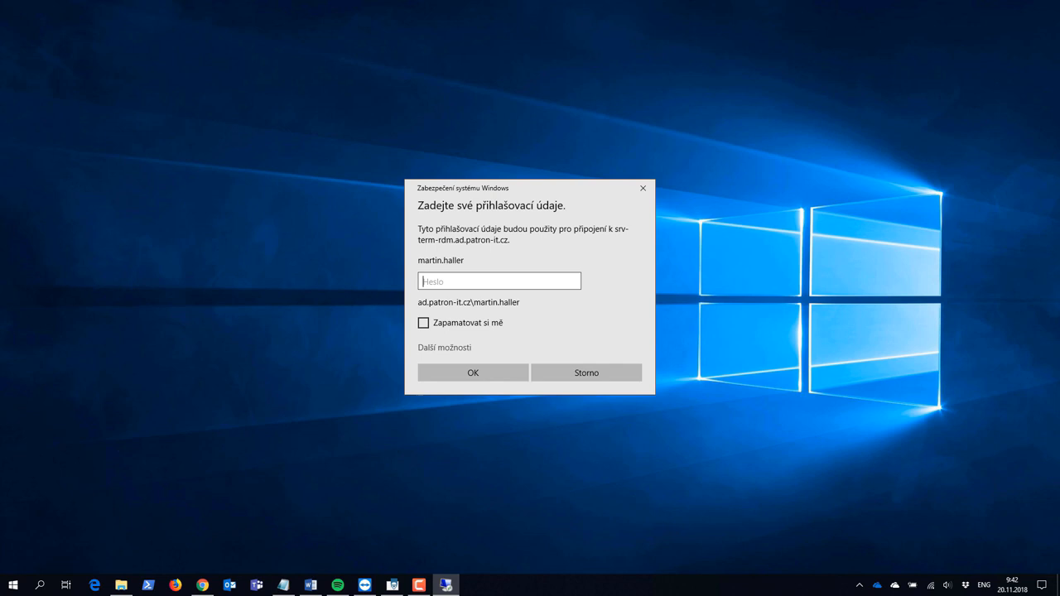
Step: Sign in to the terminal server via Remote Desktop and launch Google Chrome there
left_click(472, 373)
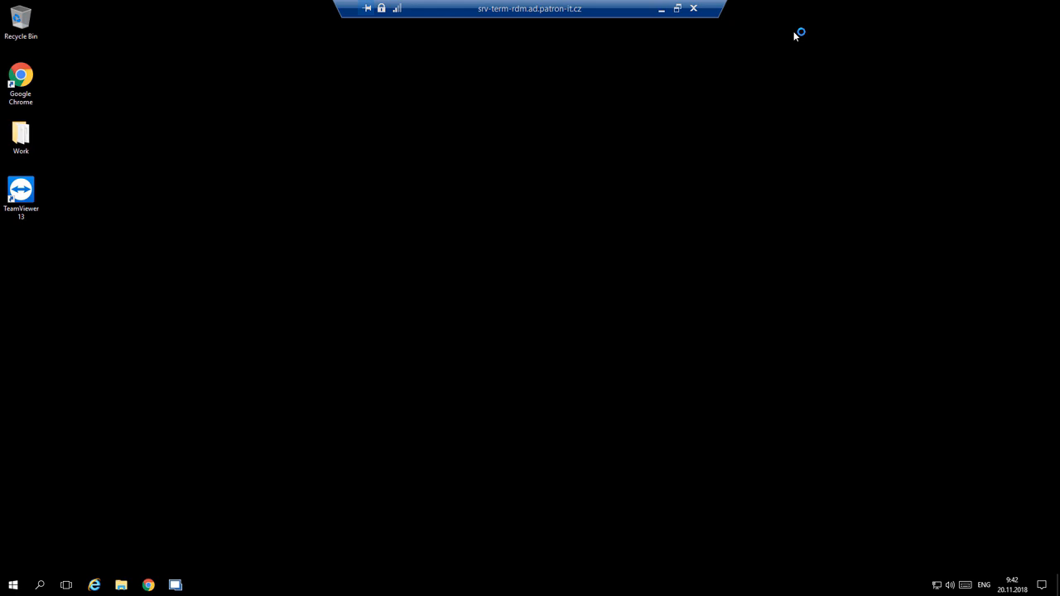
left_click(147, 587)
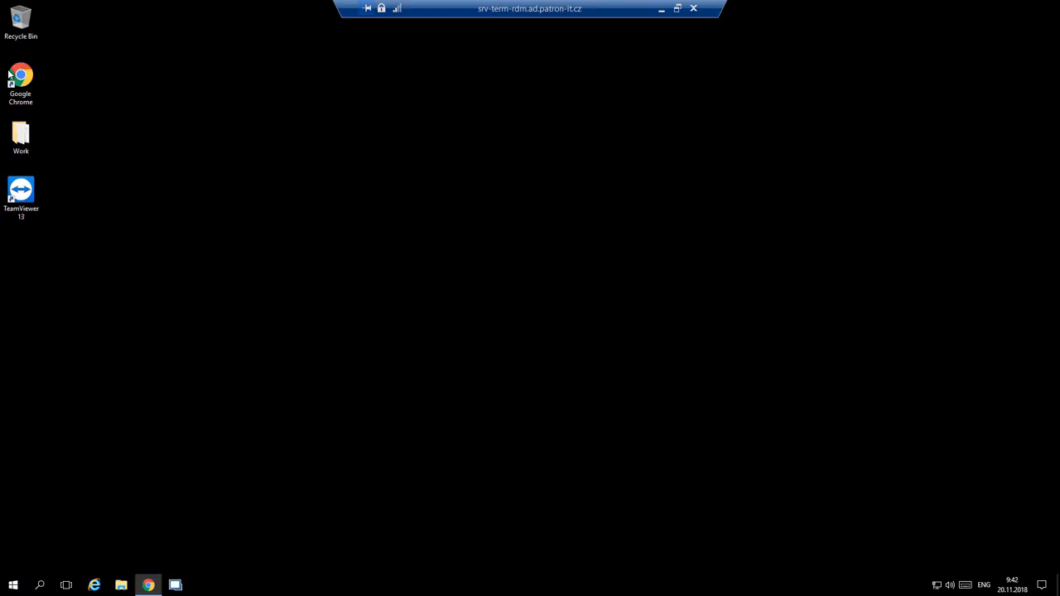
left_click(148, 586)
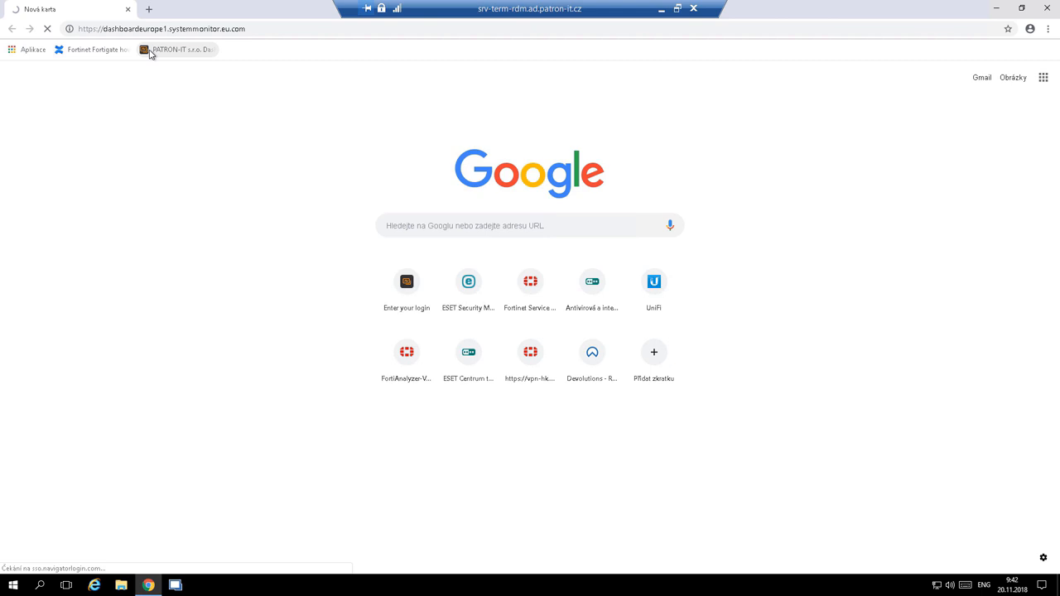
left_click(406, 282)
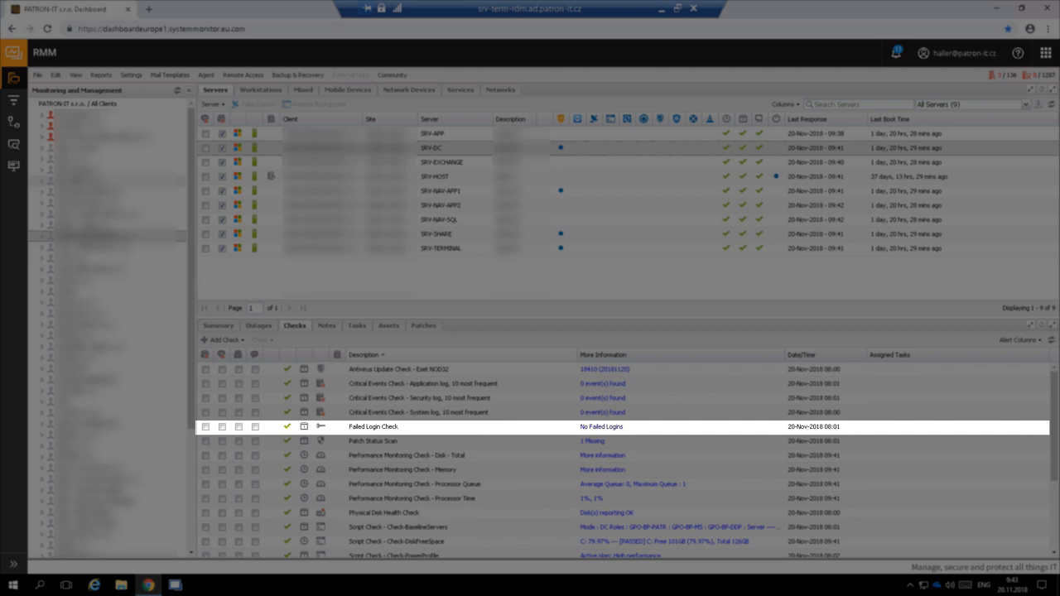
left_click(373, 441)
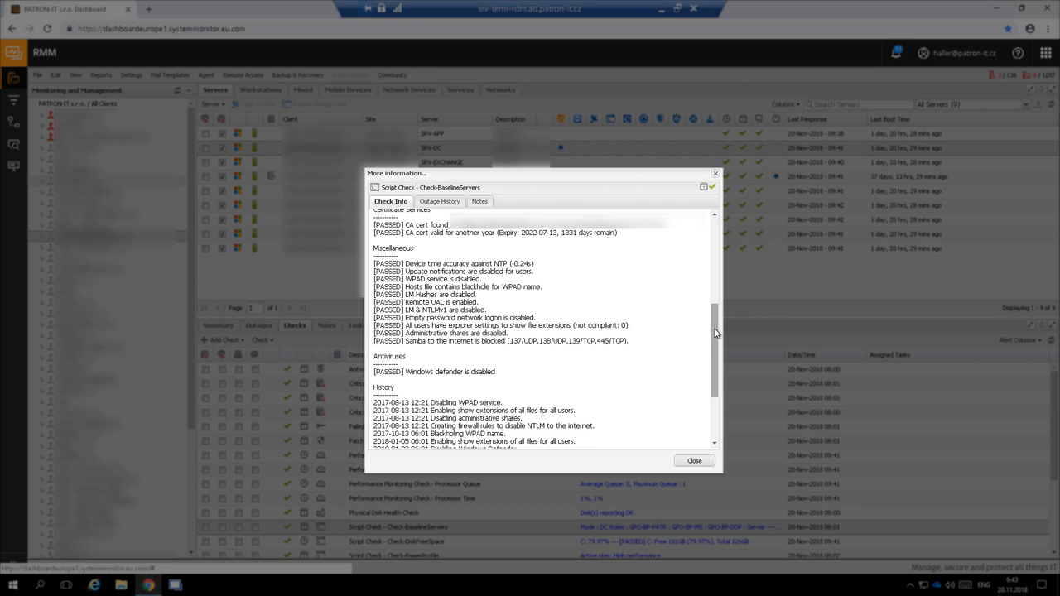
mouse_move(719, 374)
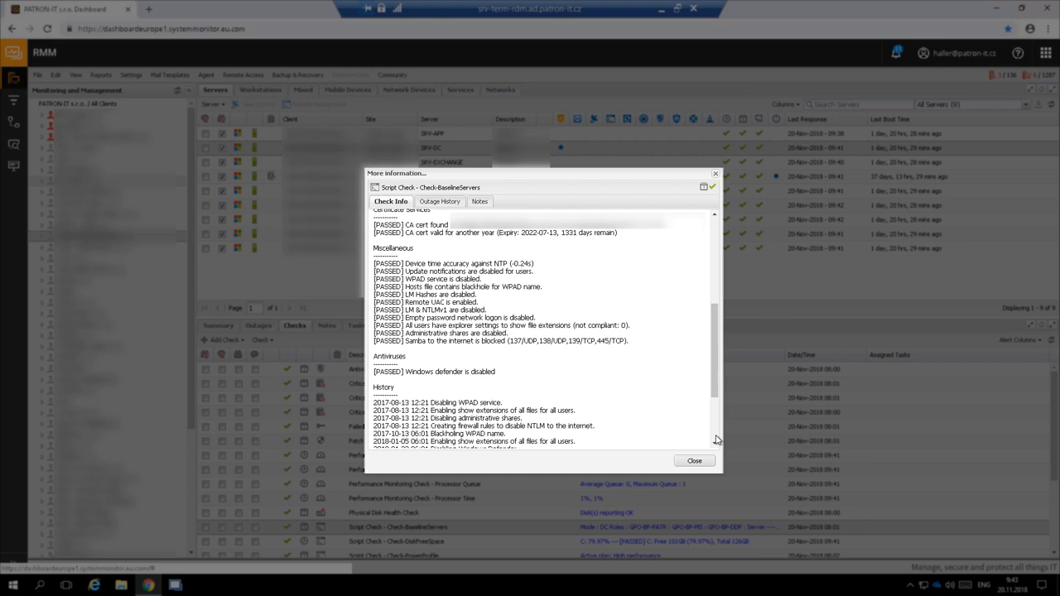
Step: Close the Check-BaselineServers details window
left_click(694, 461)
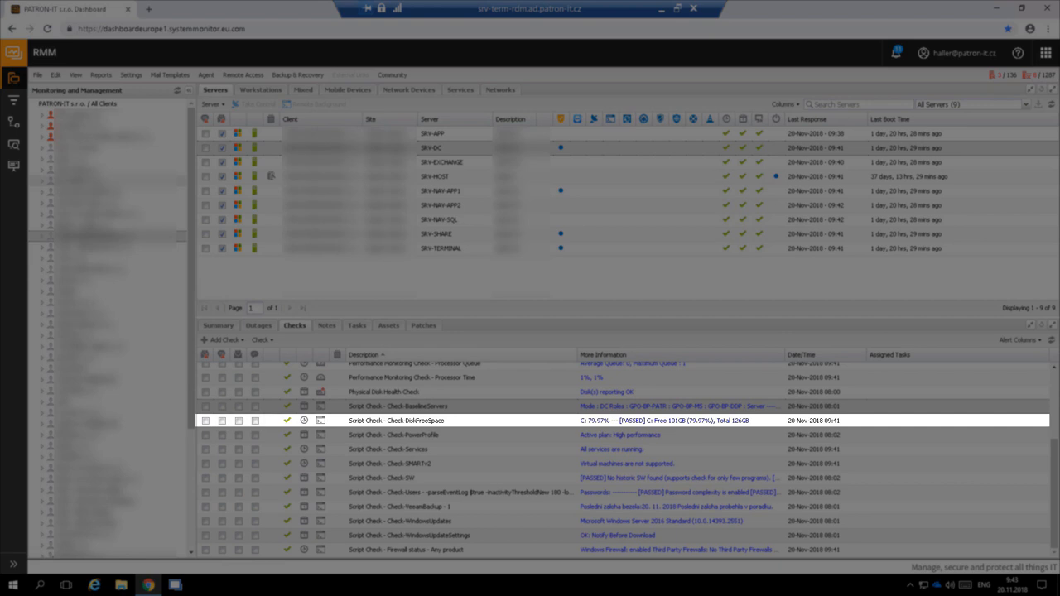
left_click(394, 435)
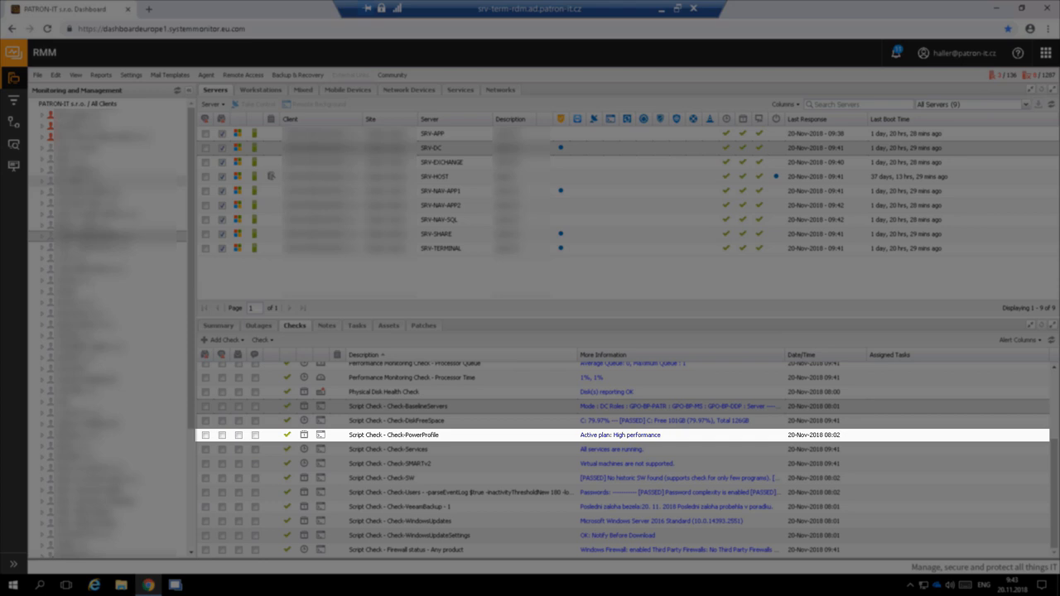
left_click(388, 450)
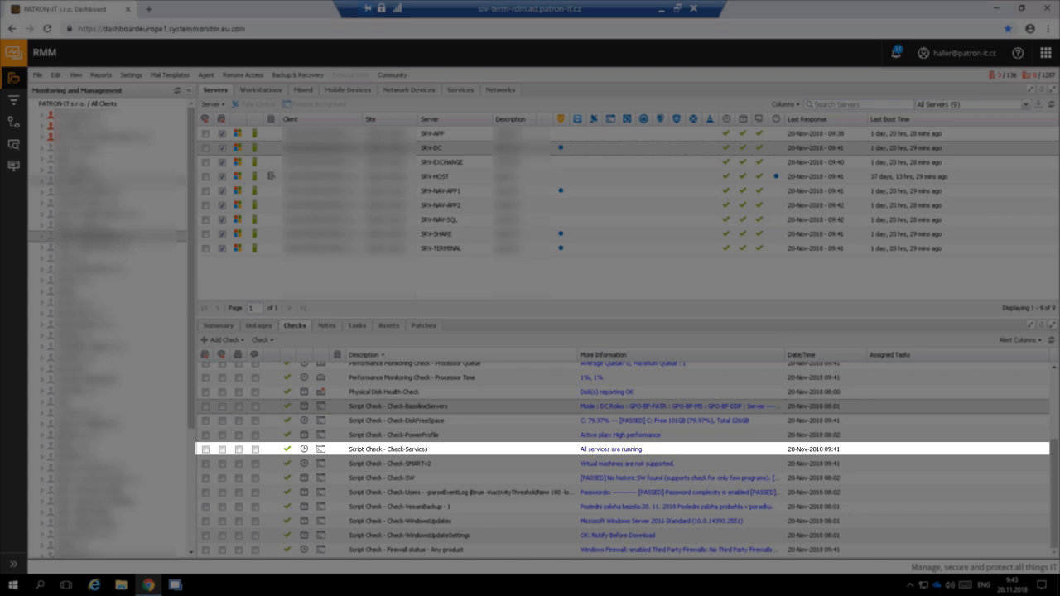
left_click(415, 463)
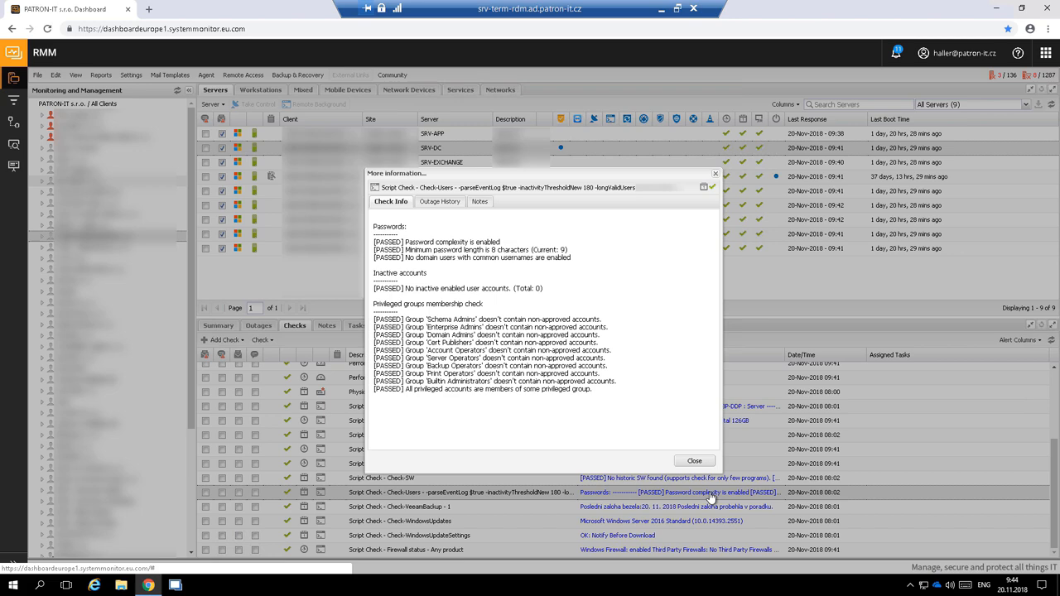
Step: Close the Check-Users account details window
left_click(694, 460)
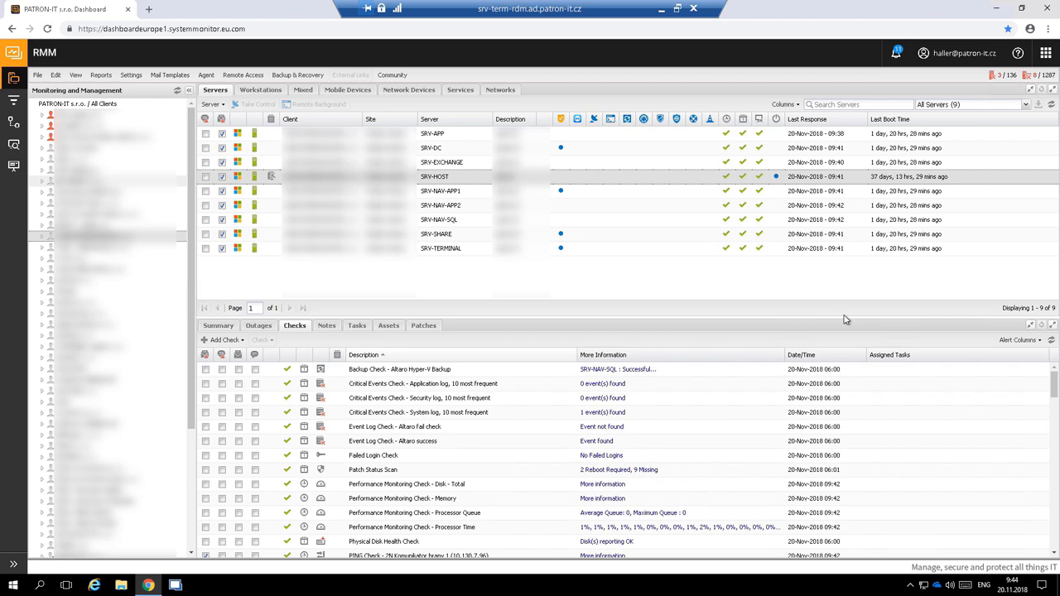
Step: Scroll the checks list toward the Check-ServerHW script check
scroll("down", 3)
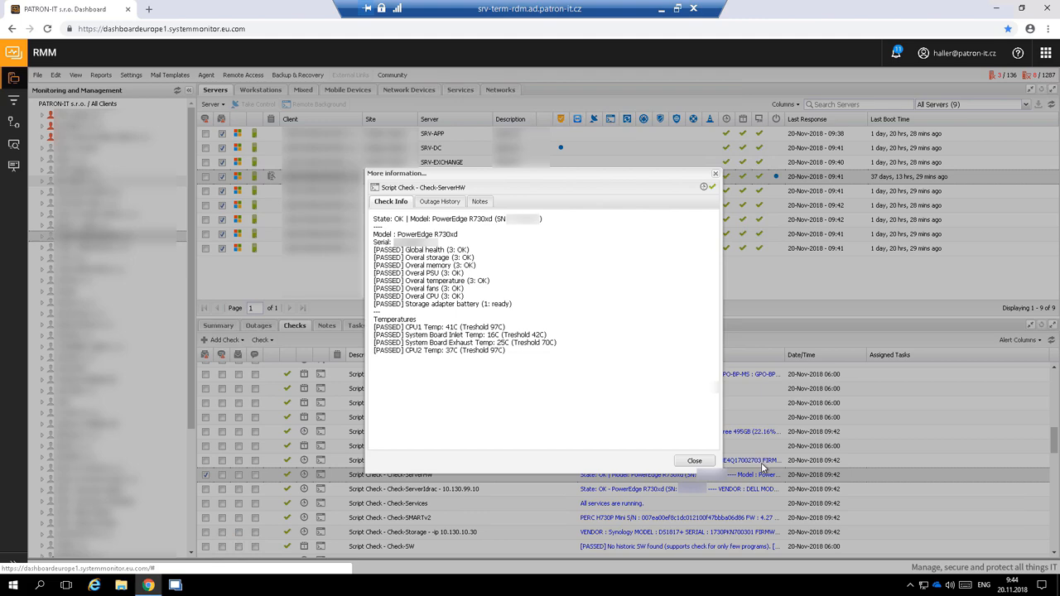
left_click(694, 461)
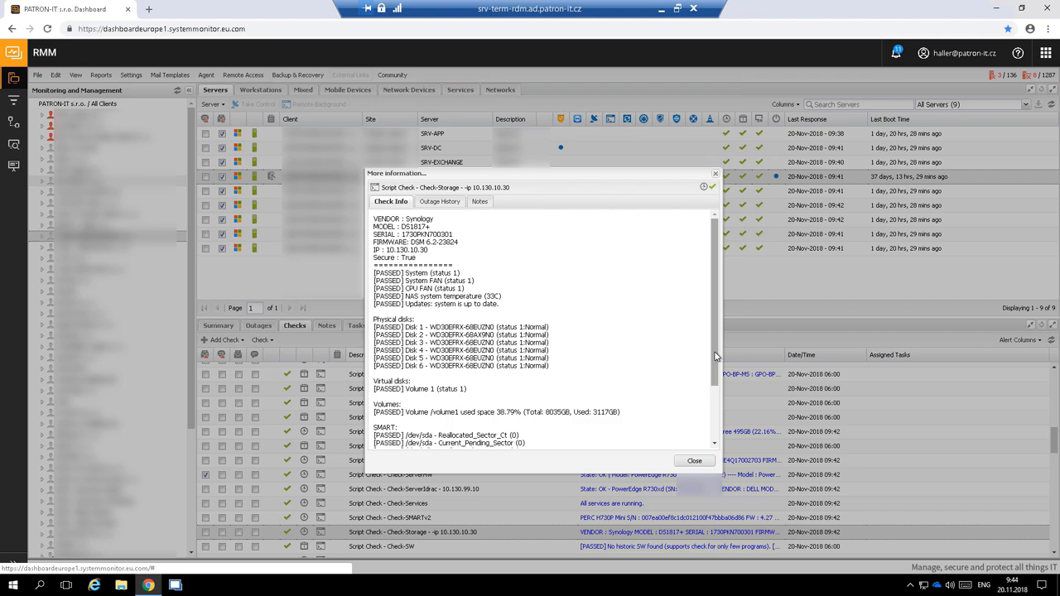
scroll("down", 3)
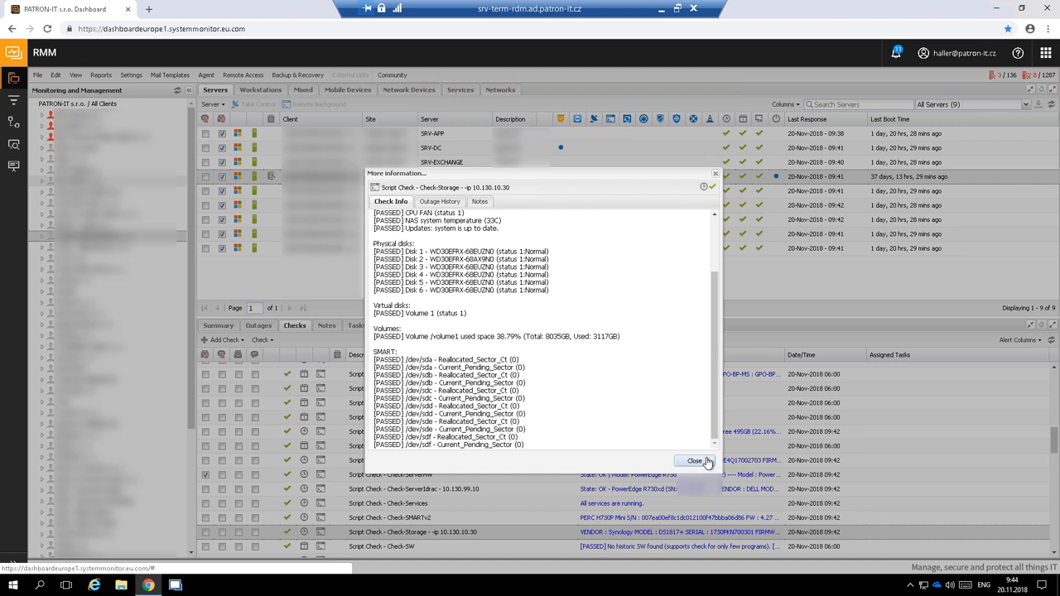
left_click(696, 460)
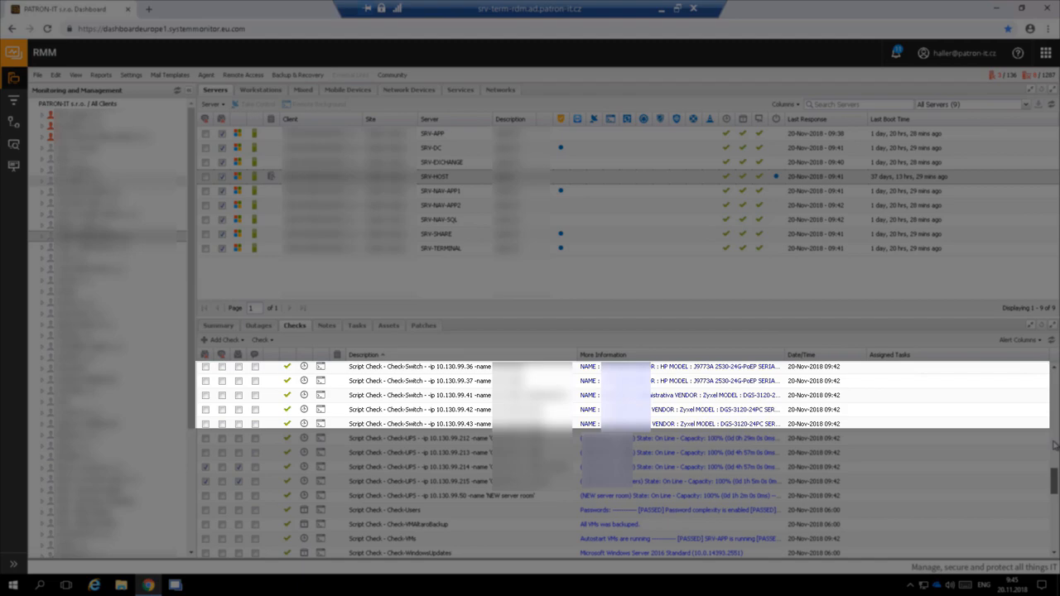
left_click(305, 453)
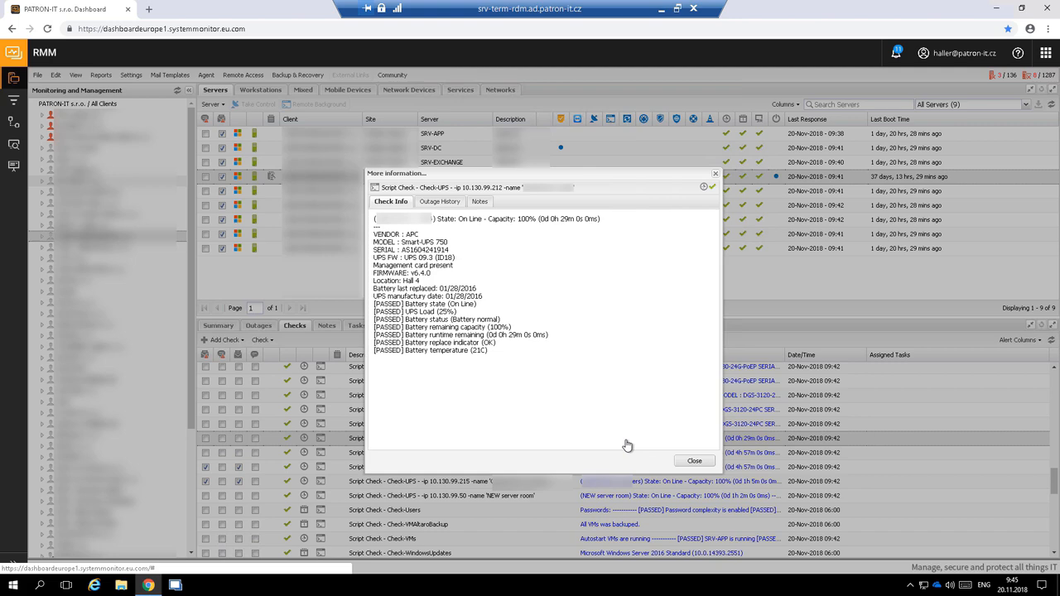
left_click(694, 460)
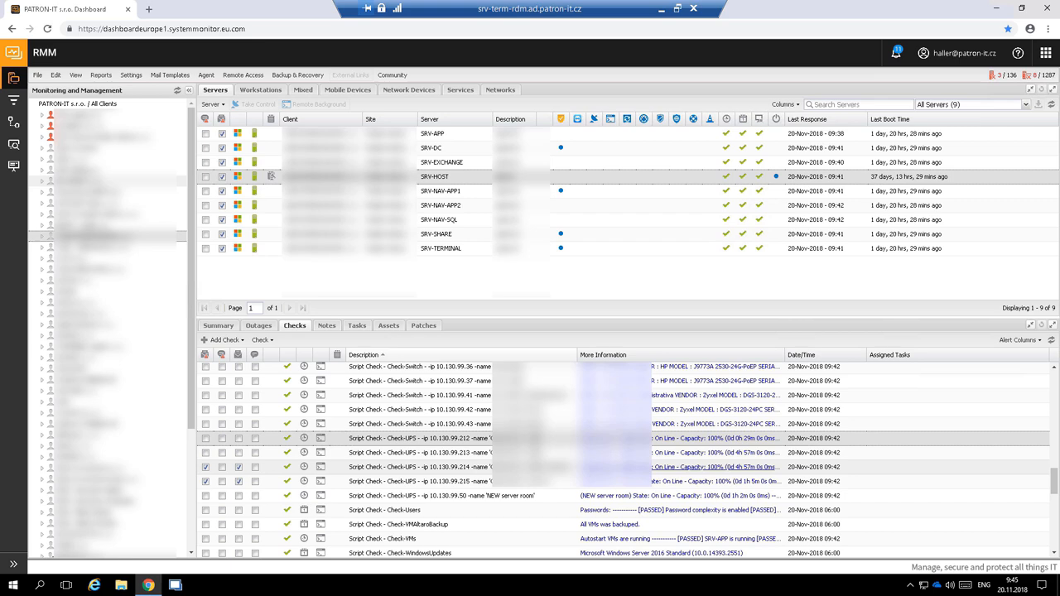
scroll("down", 3)
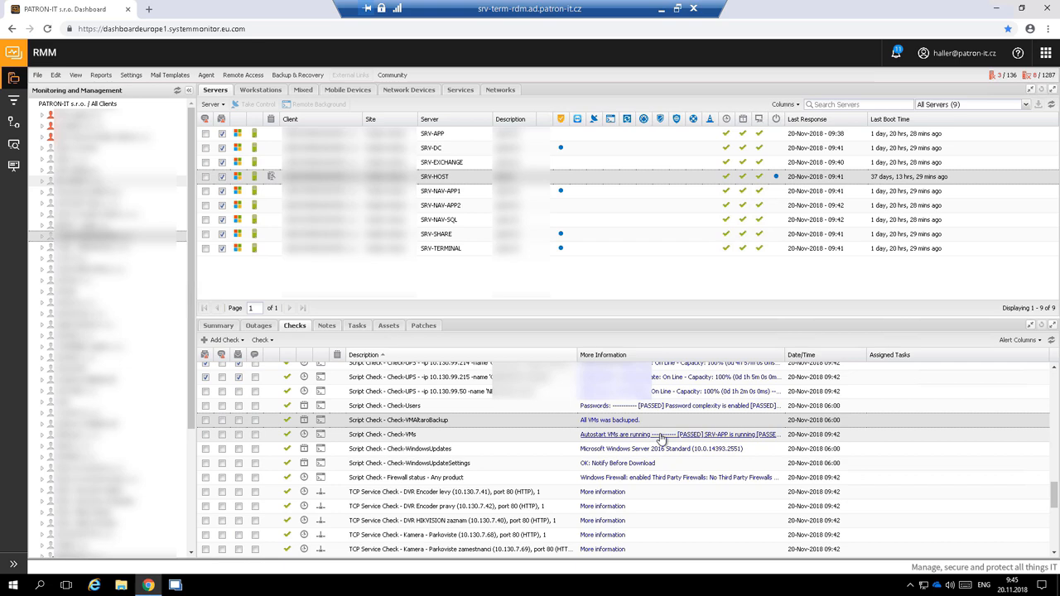
left_click(678, 434)
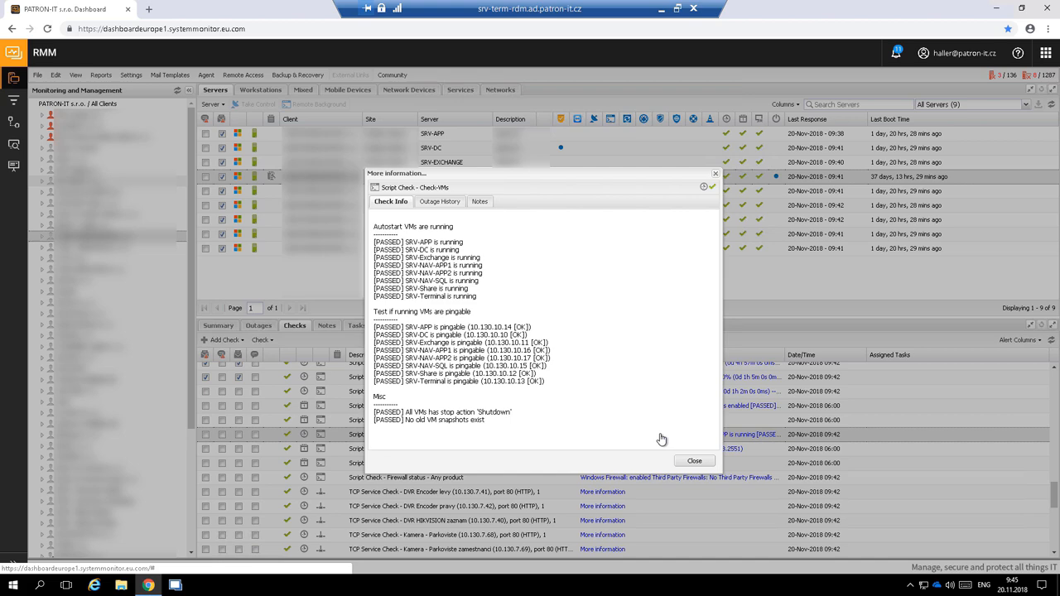
left_click(695, 460)
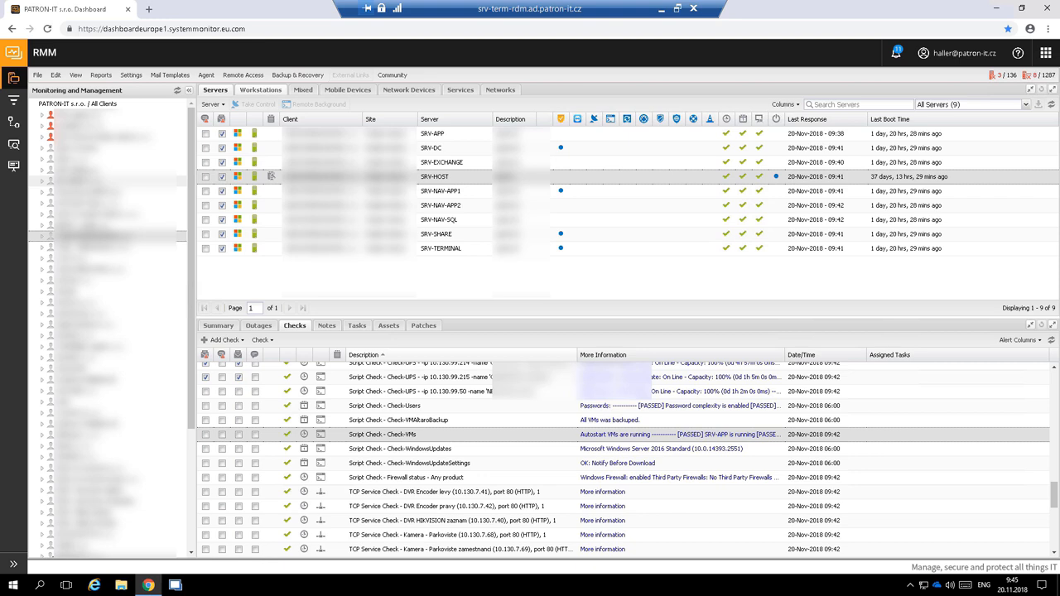
Step: Switch to the Workstations list and open the Check-BaselineWorkstations details for a workstation
left_click(262, 90)
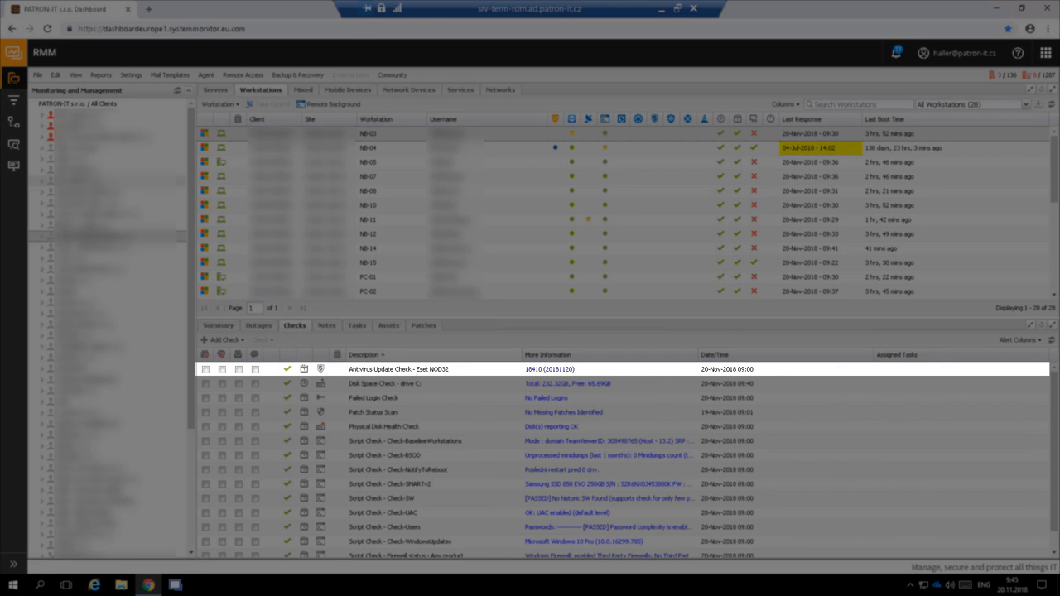
left_click(384, 384)
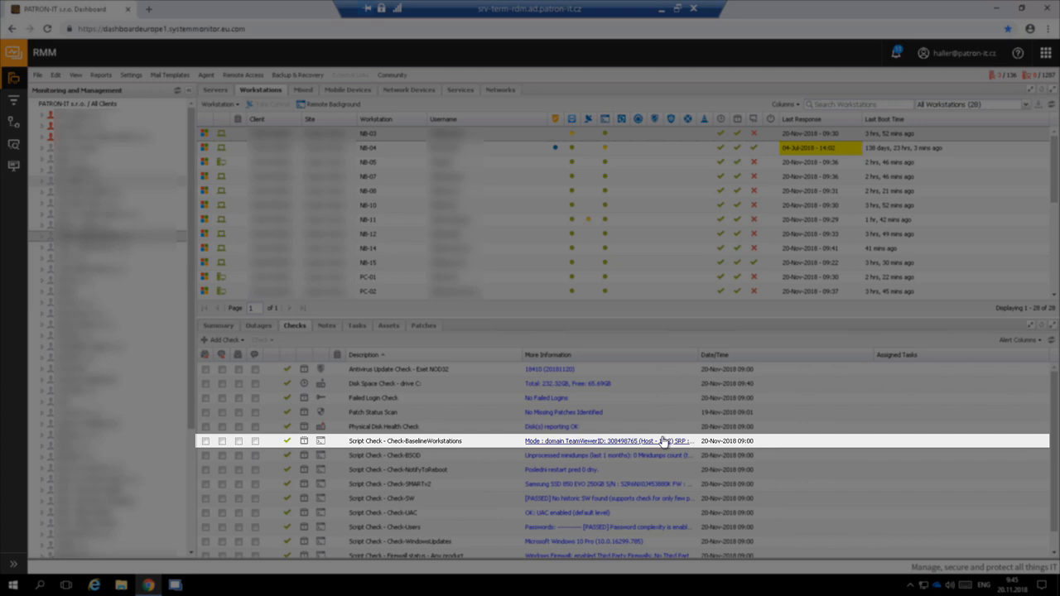
left_click(609, 441)
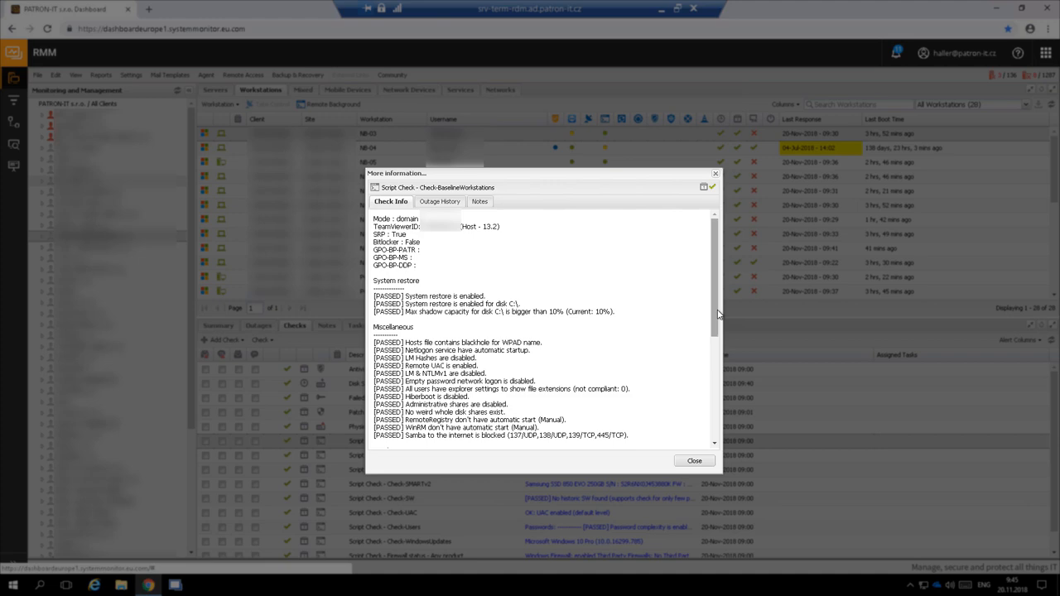
scroll("down", 3)
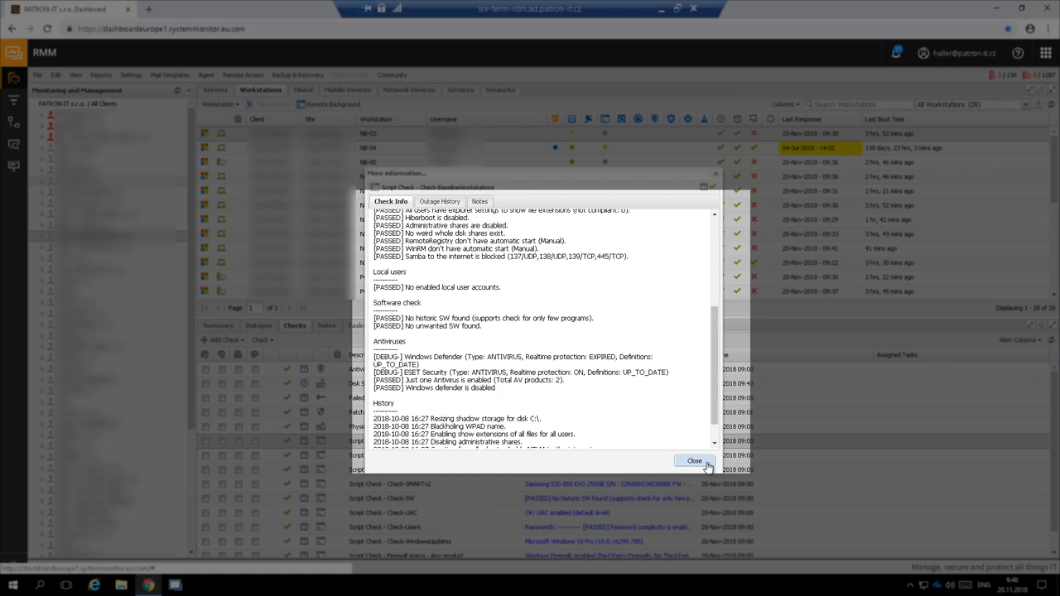
left_click(694, 460)
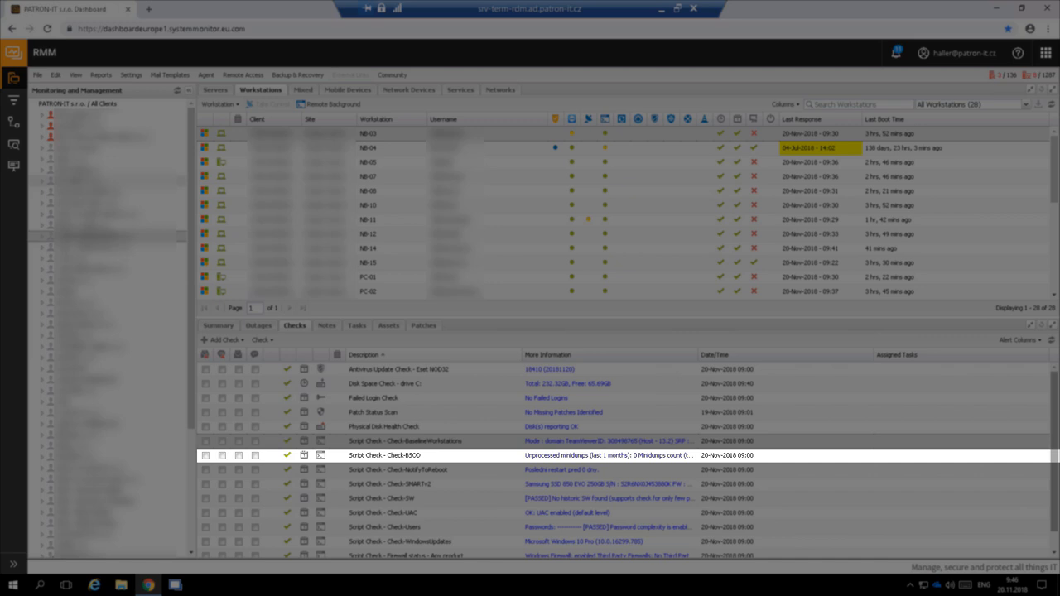
left_click(397, 470)
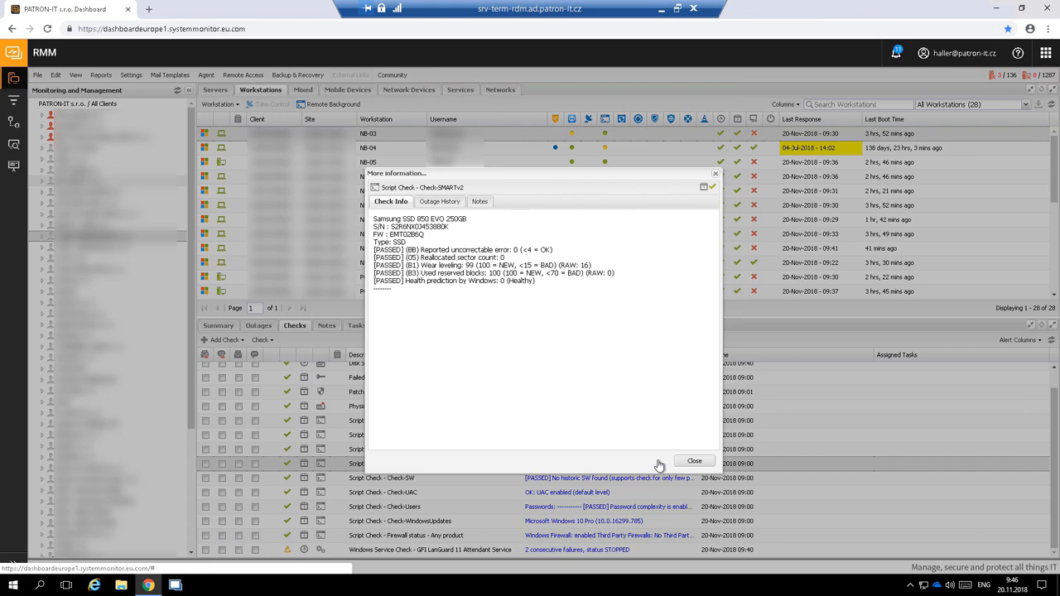
left_click(694, 460)
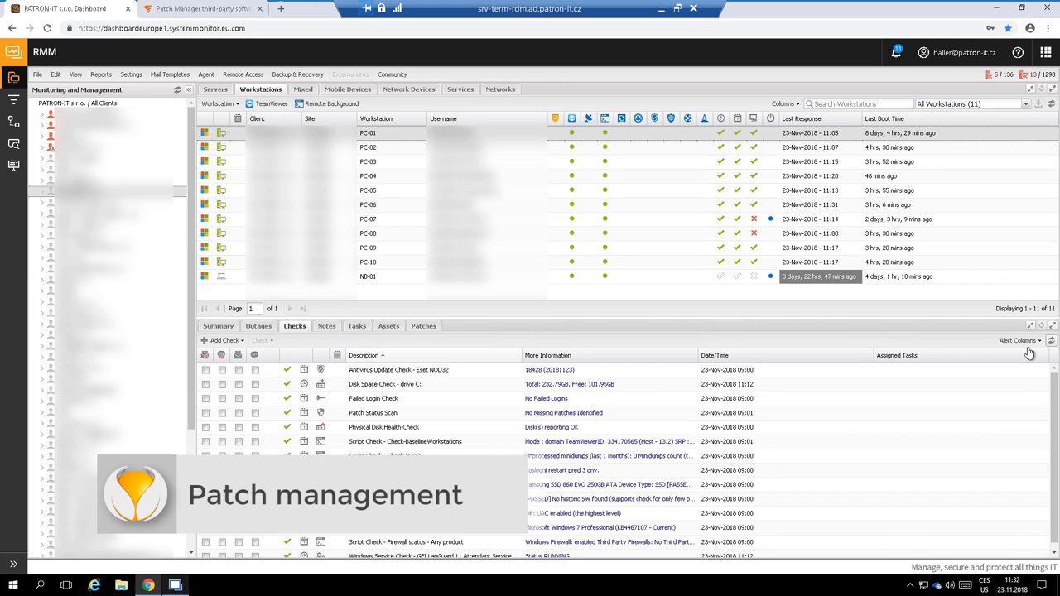
left_click(199, 9)
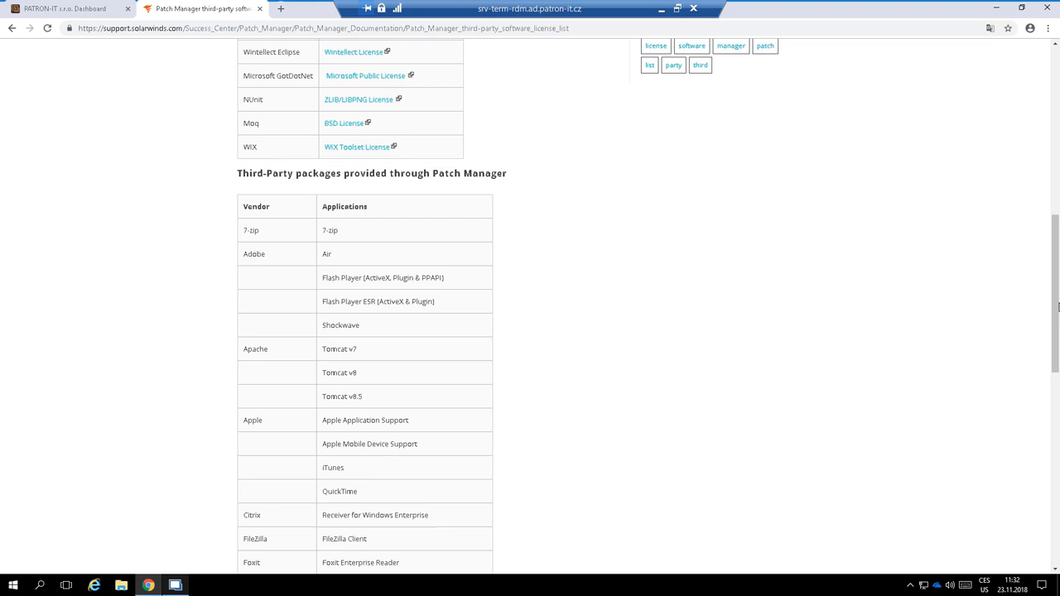
mouse_move(1052, 278)
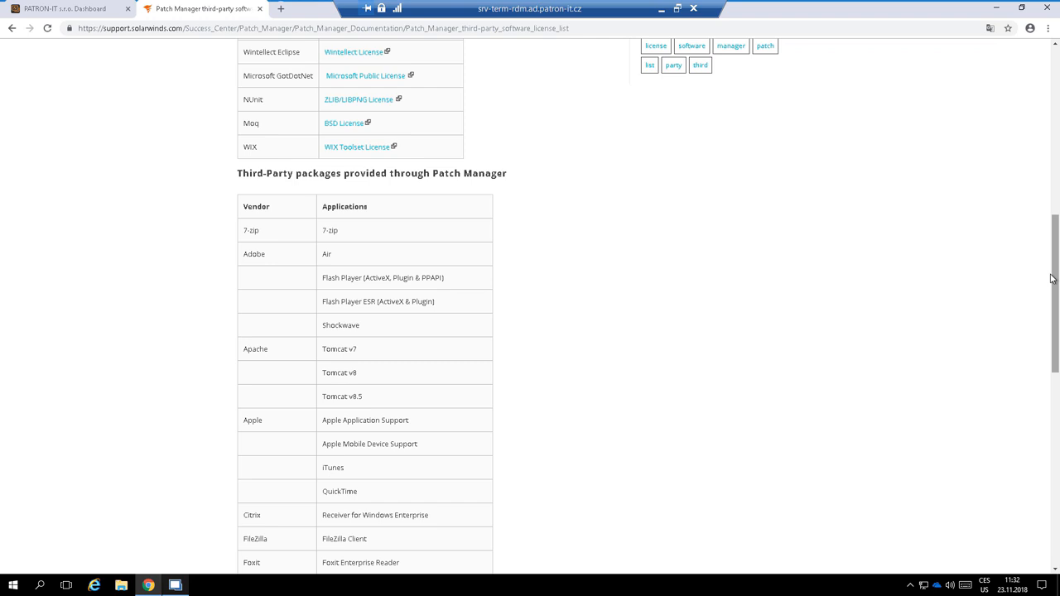
Step: Scroll the Patch Manager third-party software list down to vendors like VLC, WinRAR and Wireshark
scroll("down", 3)
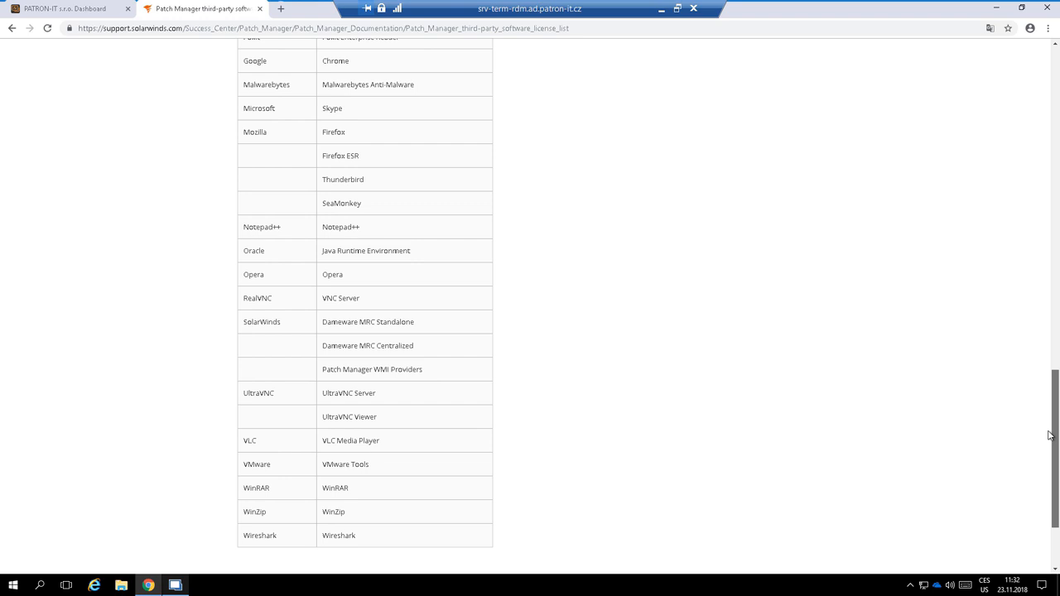
scroll("down", 3)
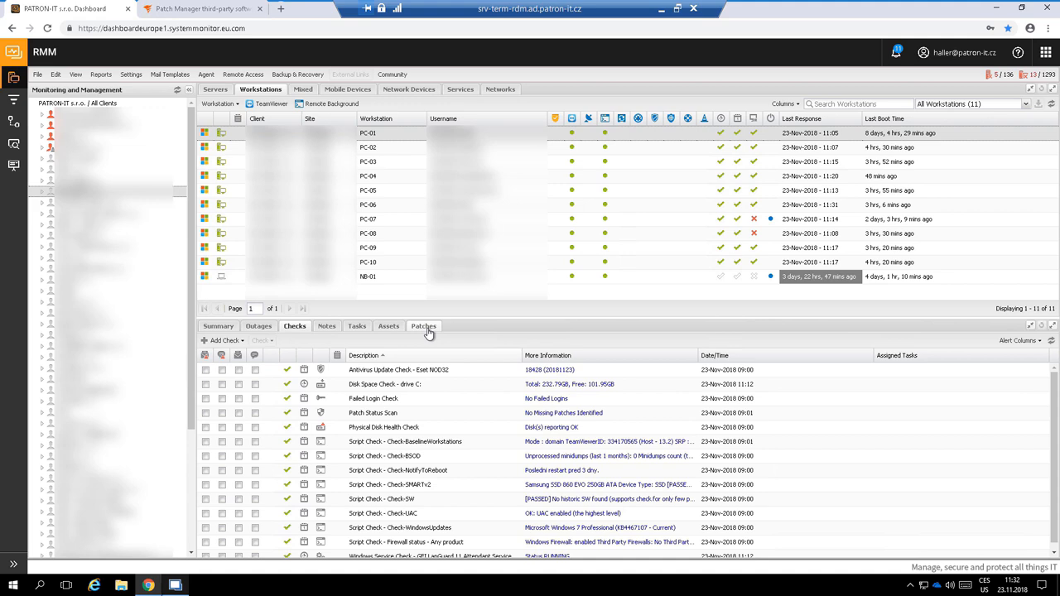
Step: Show the workstation's Patches list and open the Reports menu
left_click(424, 325)
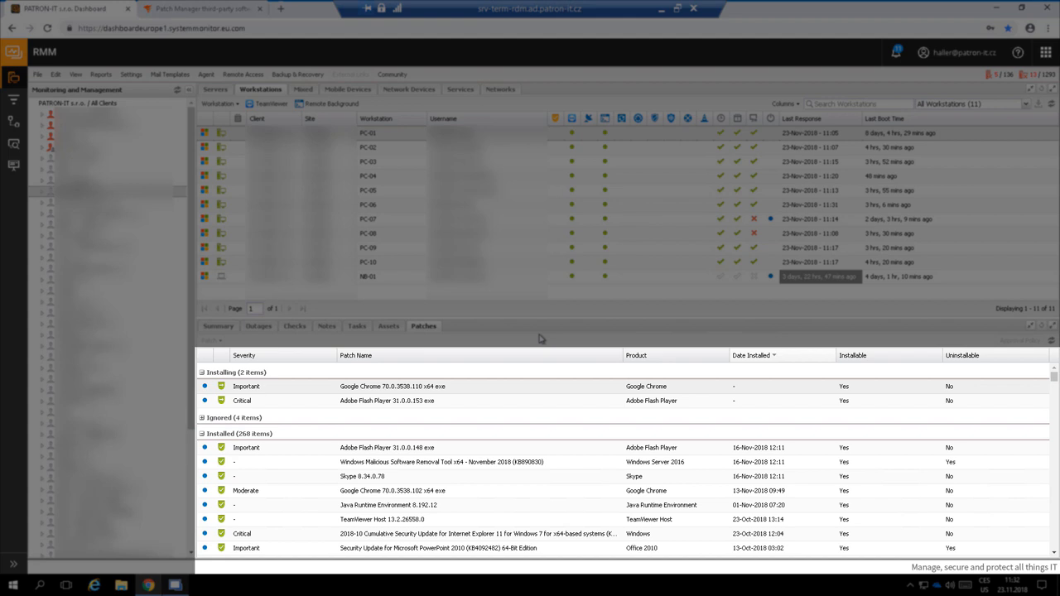
mouse_move(545, 340)
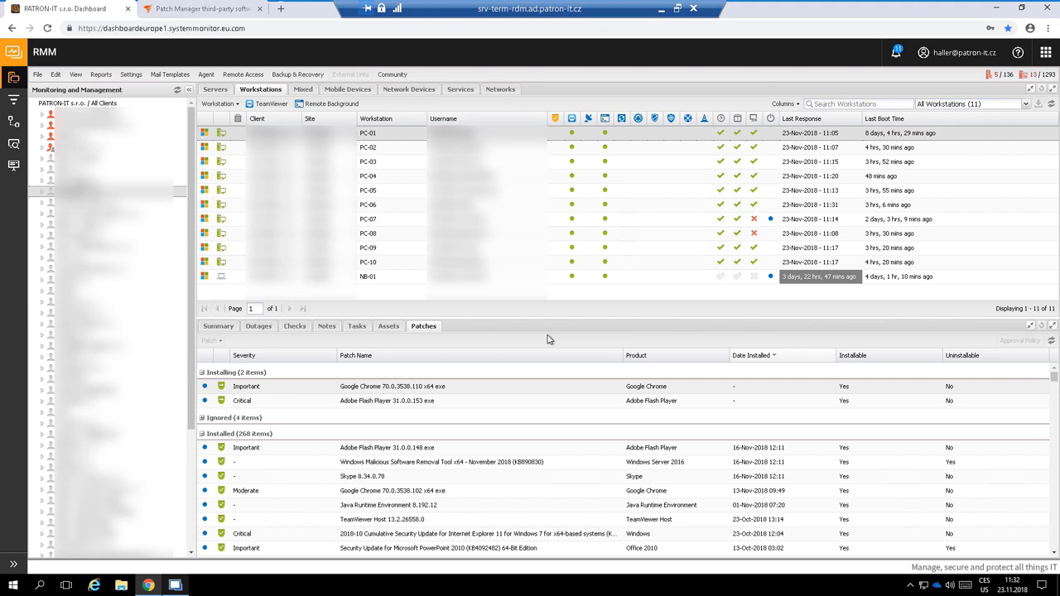
left_click(101, 75)
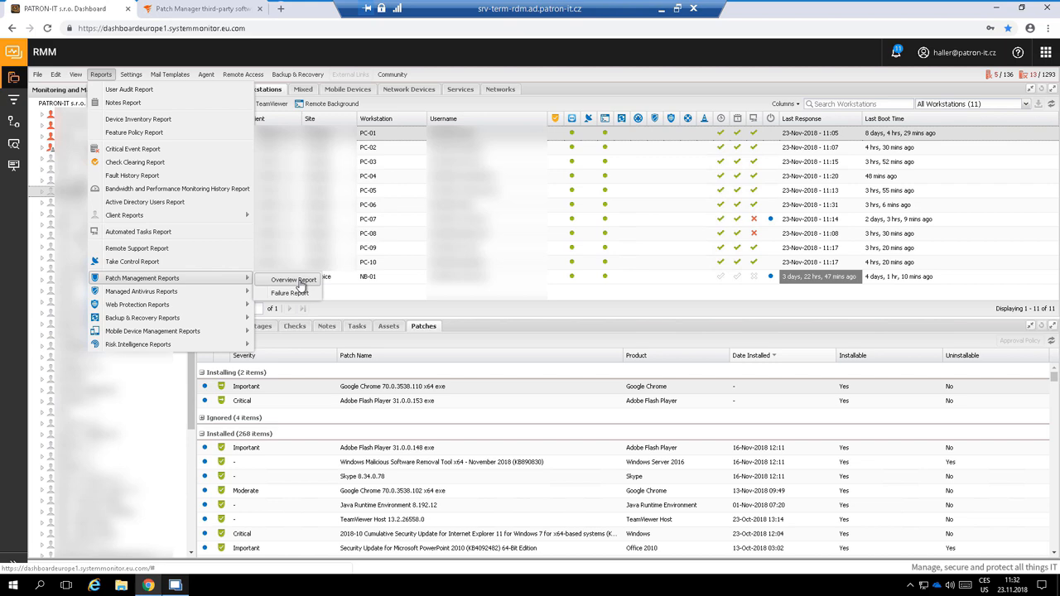
Step: Generate the Patch Overview Report from Patch Management Reports
left_click(291, 280)
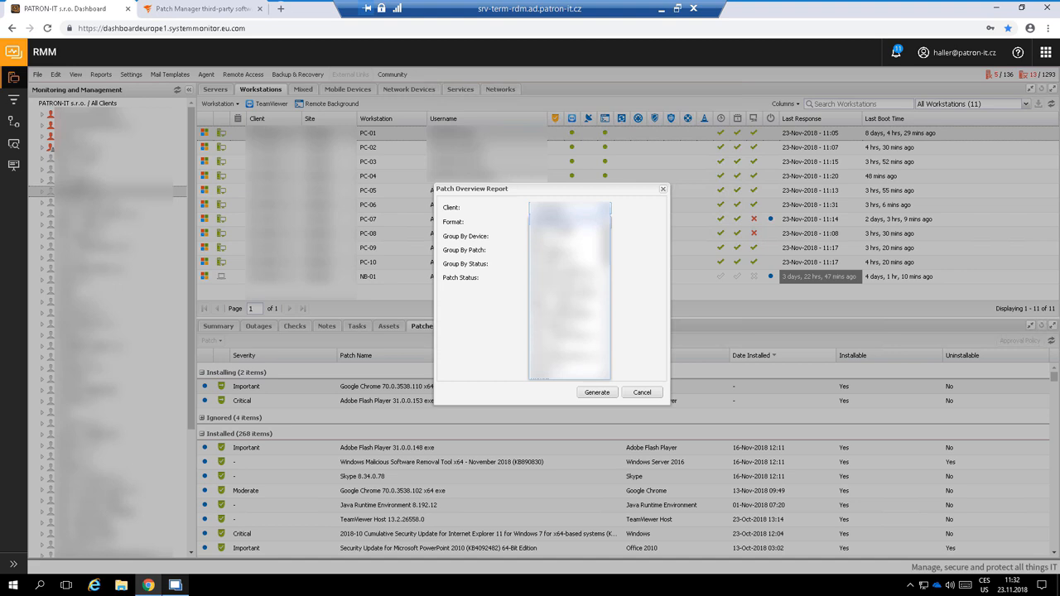
left_click(597, 391)
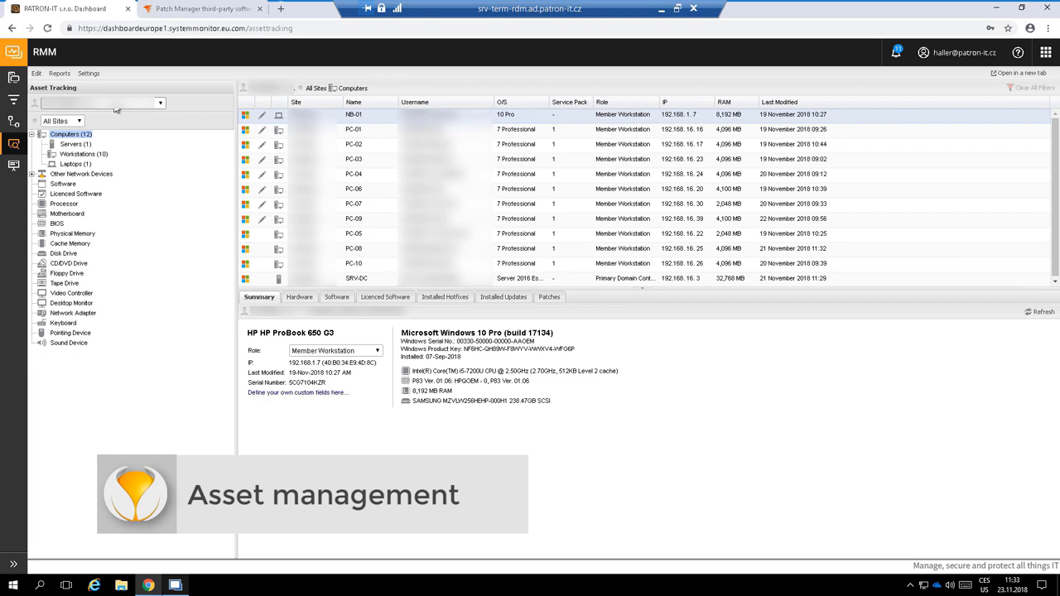
Step: View the laptop's Hardware and then Software inventory in Asset Tracking
left_click(295, 296)
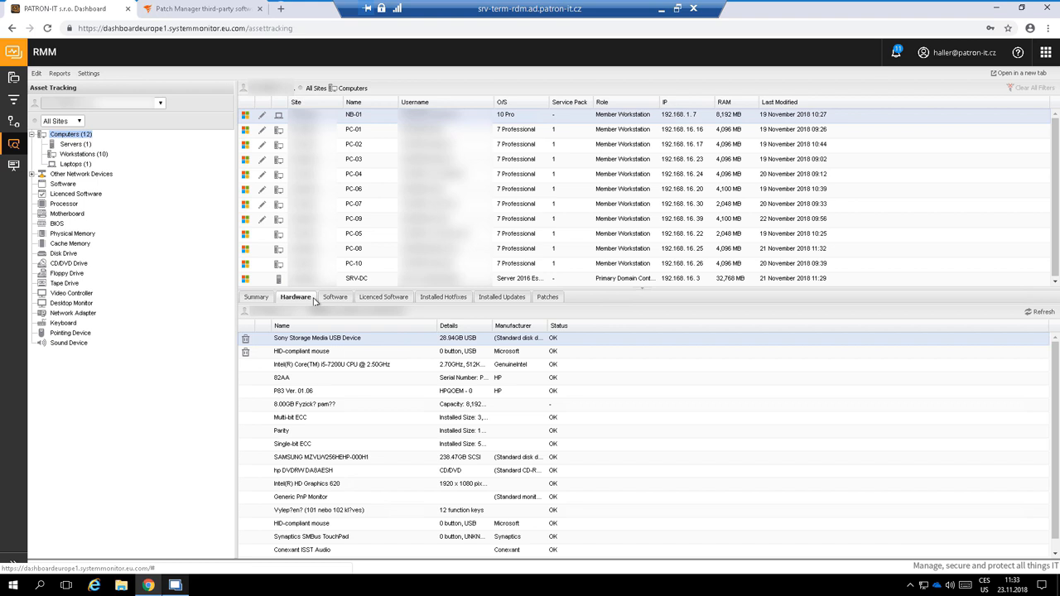
left_click(331, 297)
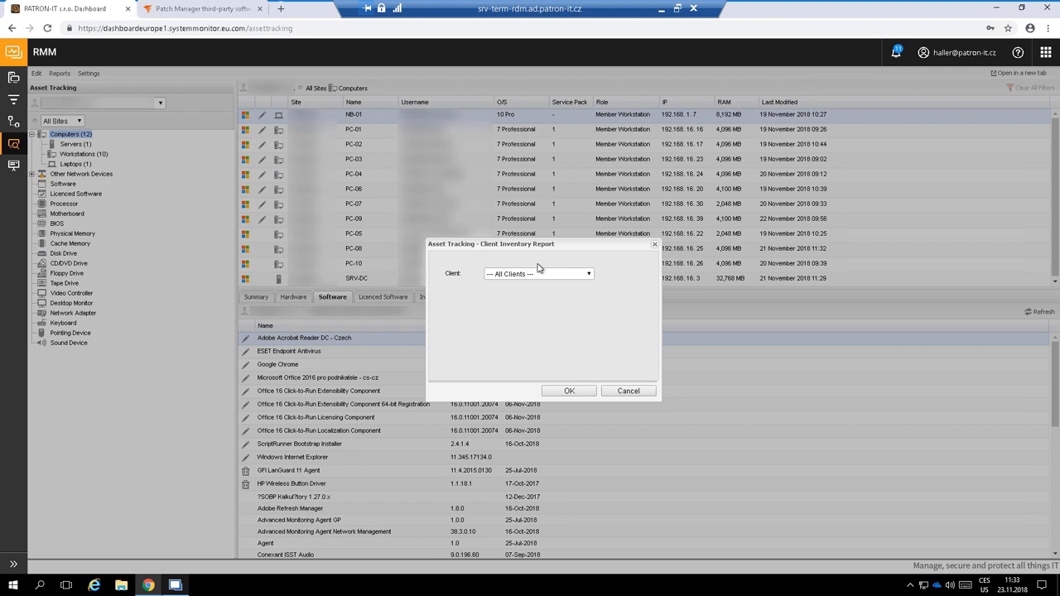
Step: Generate the Client Inventory Report for All Clients and return to the RMM dashboard
left_click(570, 391)
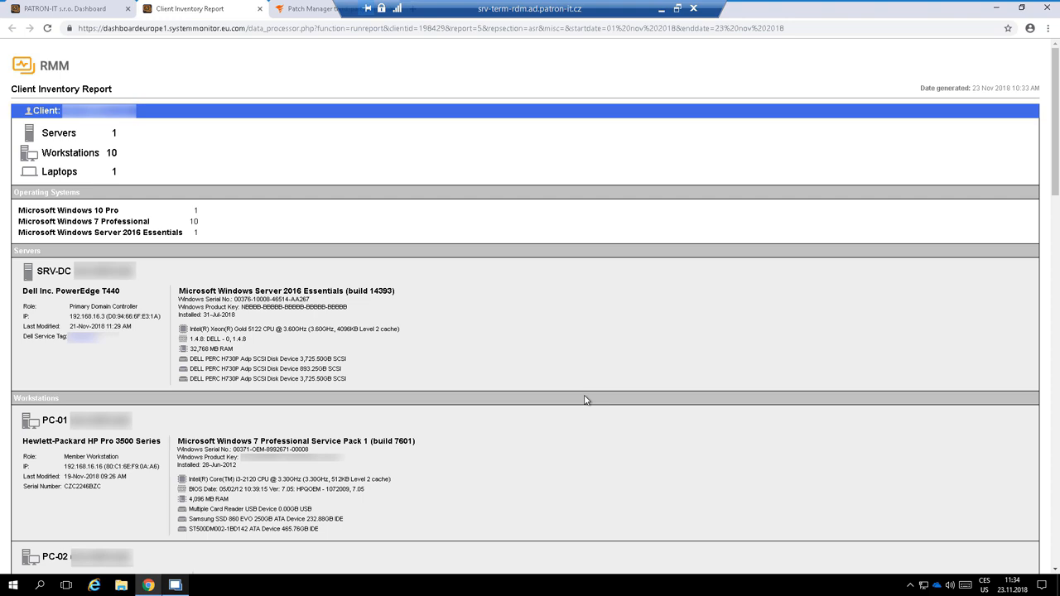
left_click(199, 8)
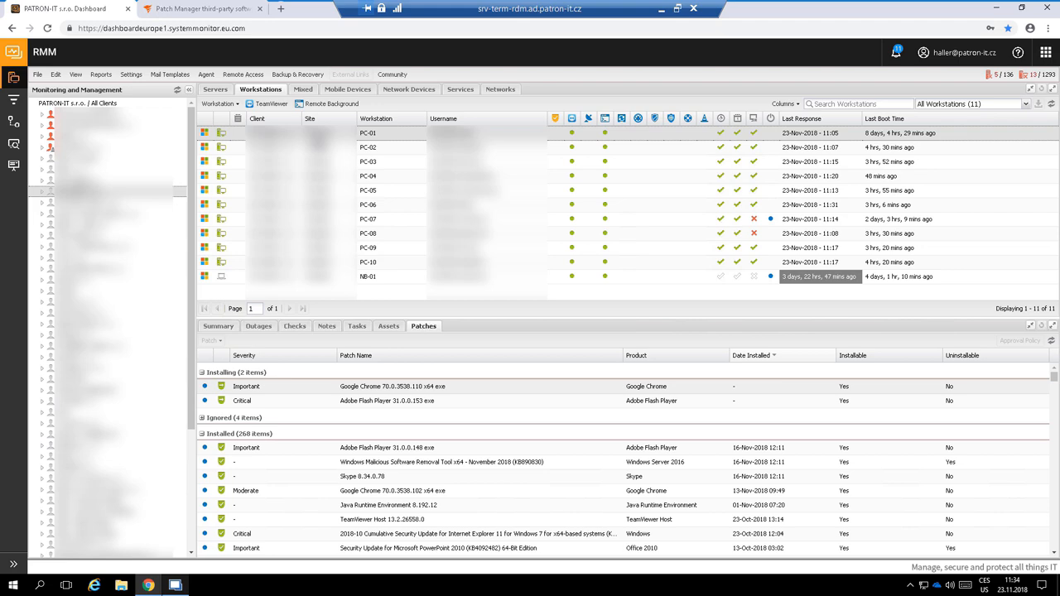
Step: Run hostname in a remote command prompt, then view another device's backup job history
left_click(331, 102)
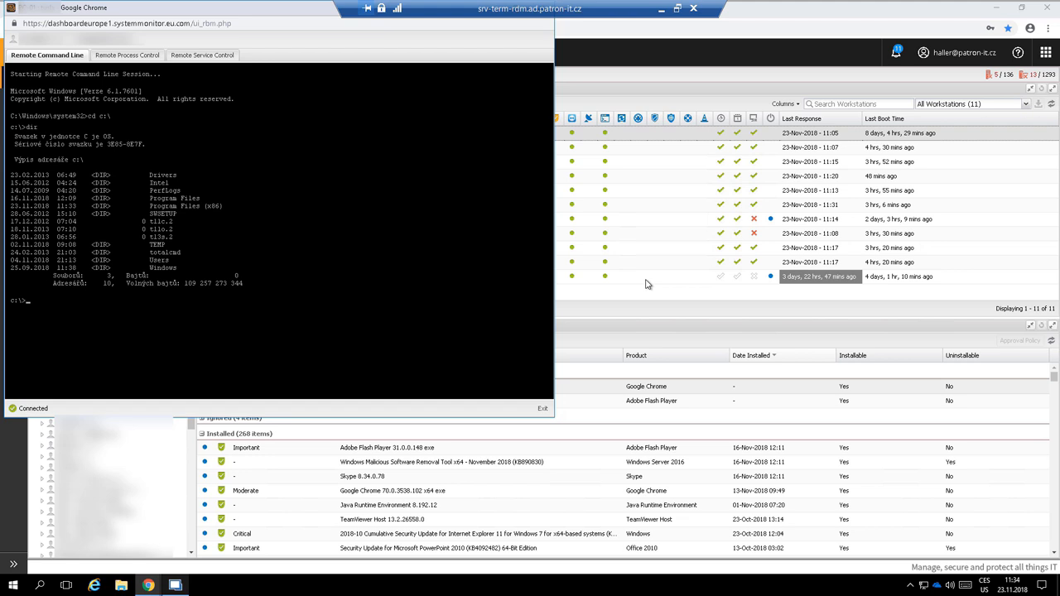
type("hostname")
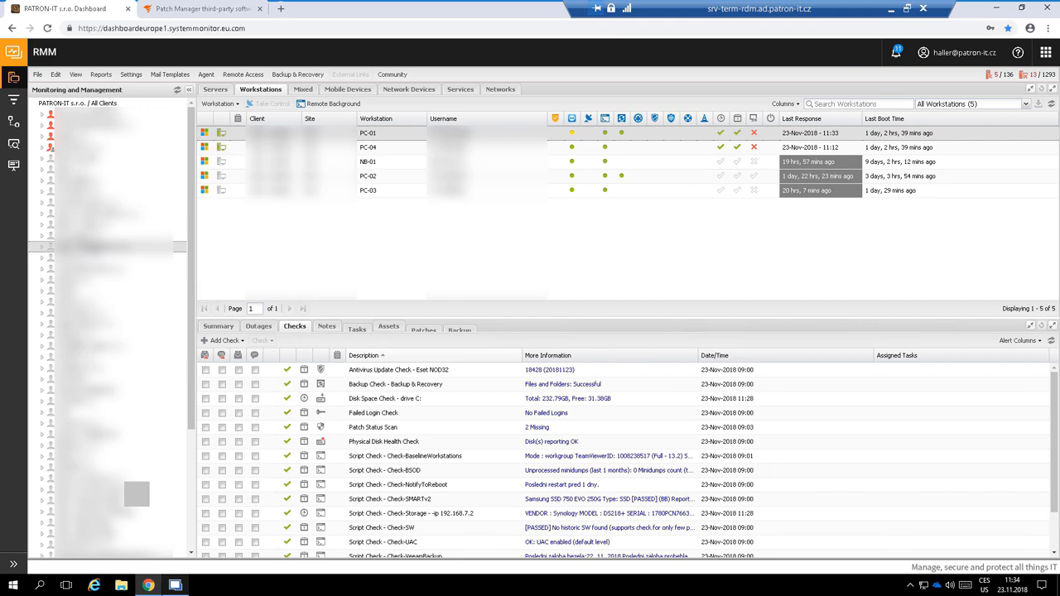
left_click(460, 330)
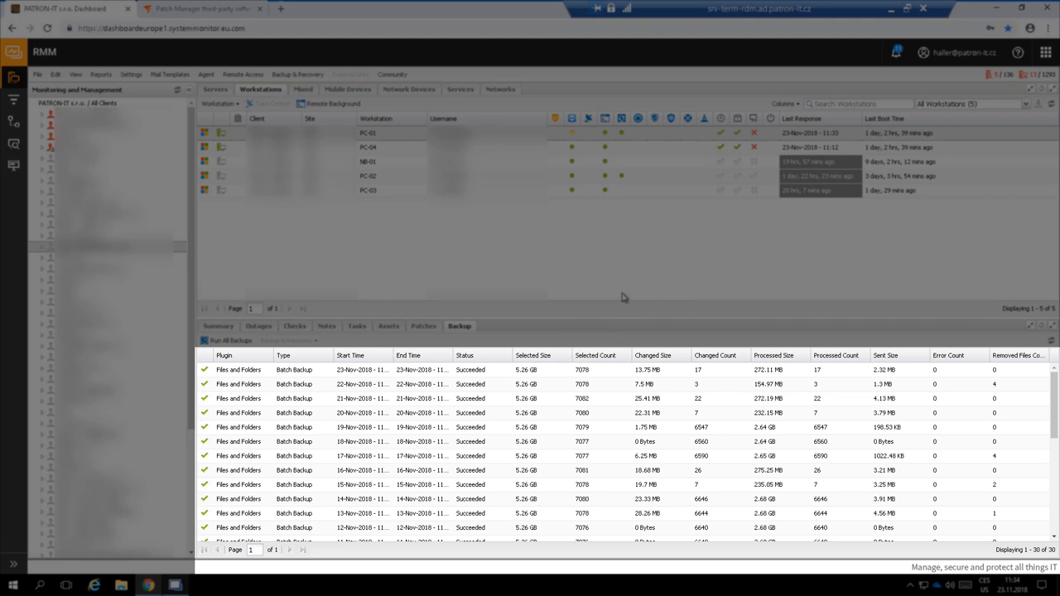